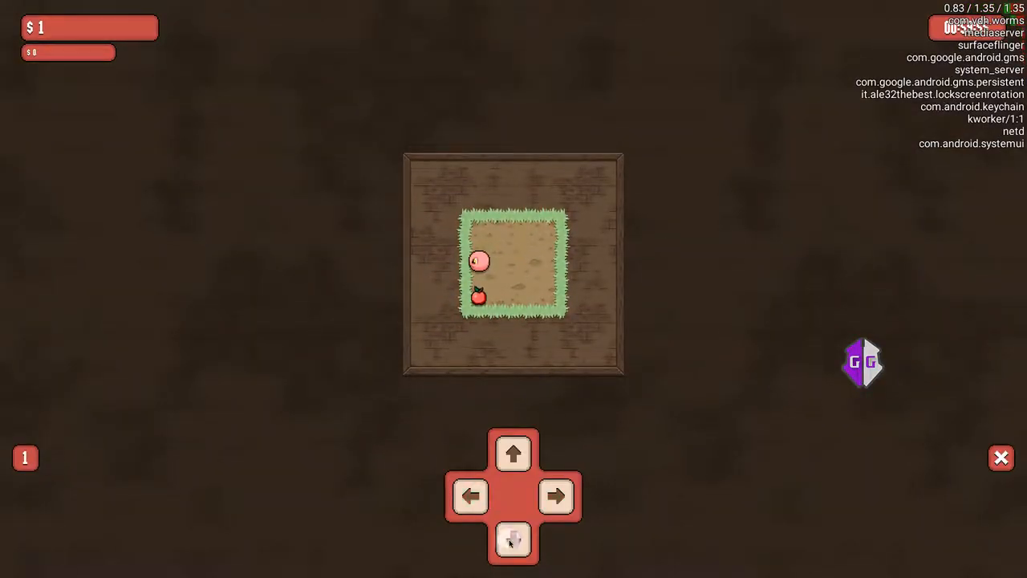
Eat an apple for $3, then attach GameGuardian to the I got Worms process.
{"action": "left_click", "coordinate": [513, 540]}
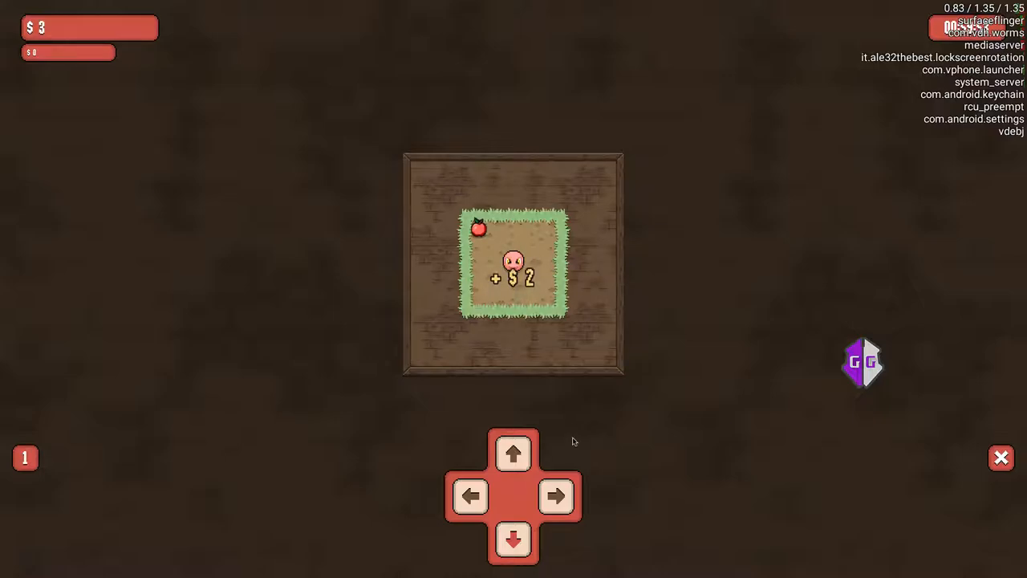
{"action": "left_click", "coordinate": [863, 362]}
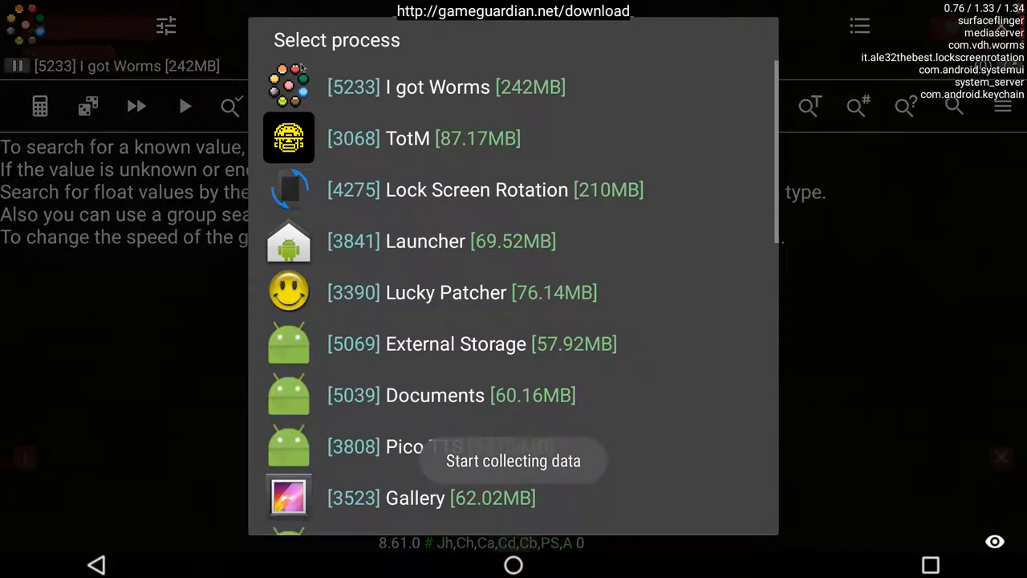
{"action": "left_click", "coordinate": [438, 87]}
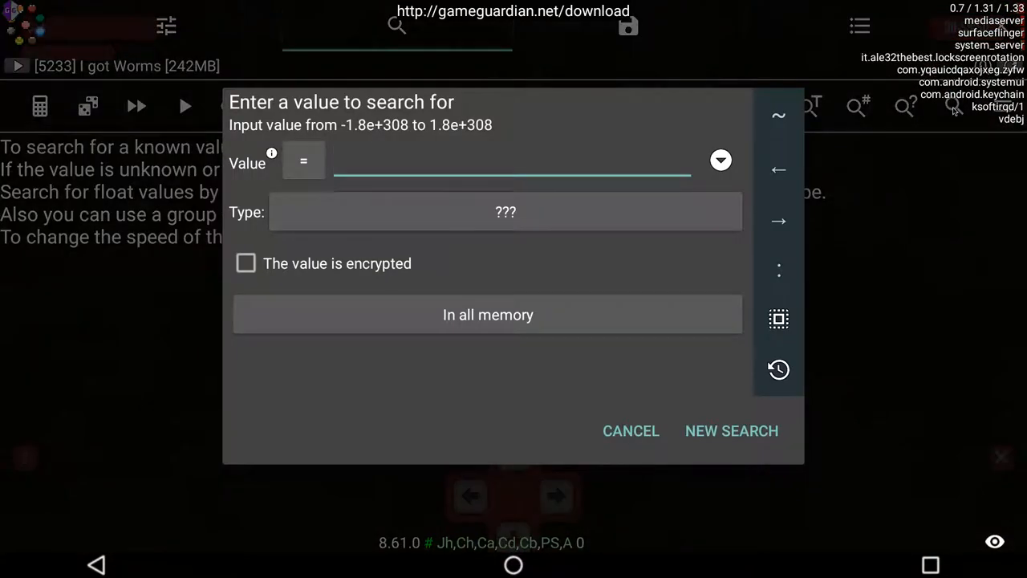
Search for the money value and narrow it to the single Double address holding 7.
{"action": "left_click", "coordinate": [505, 212]}
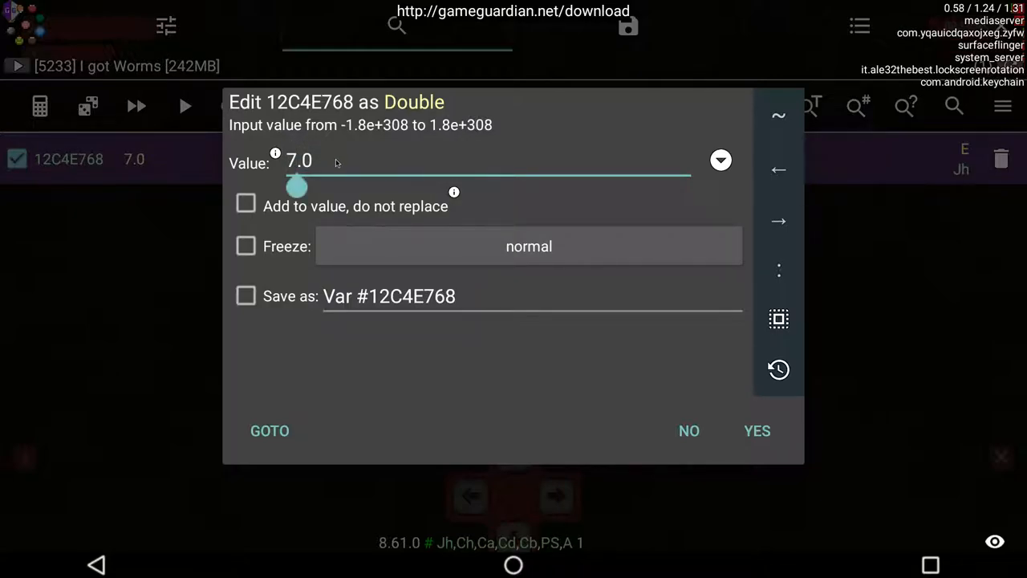
Set the money value to 70 followed by many zeros, giving $70 Octillion, and open Upgrades.
{"action": "type", "text": "70"}
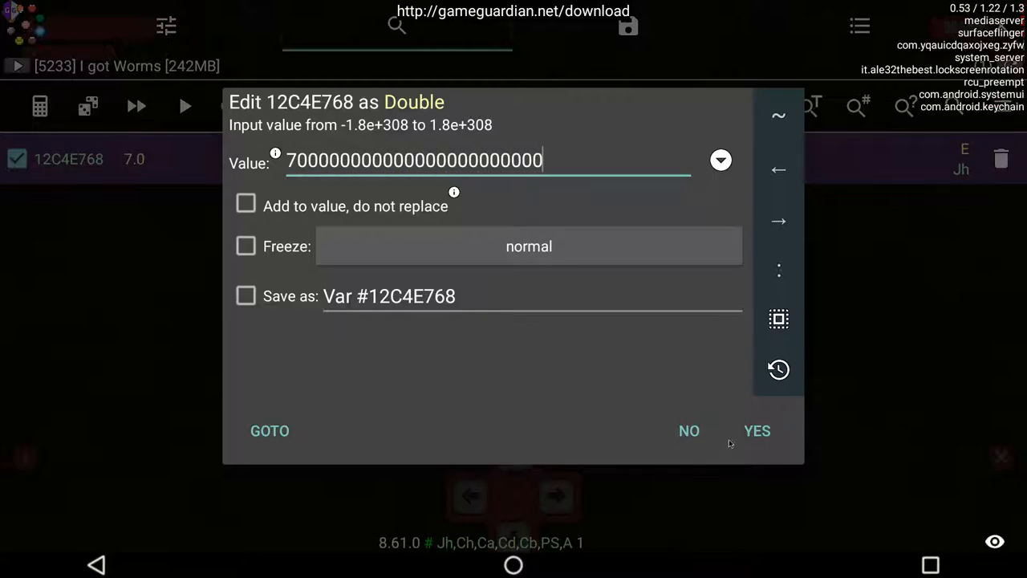
{"action": "left_click", "coordinate": [756, 431]}
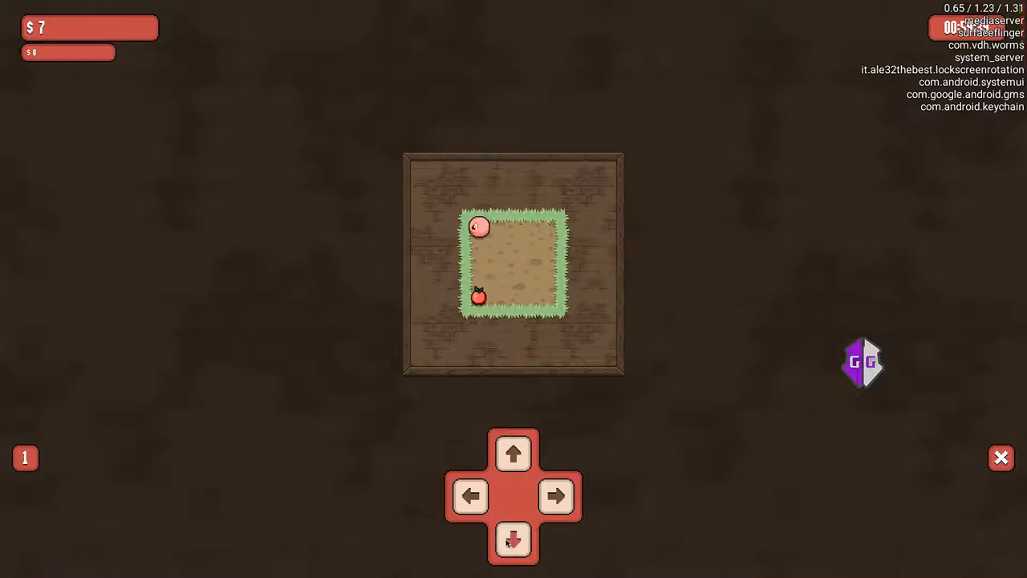
{"action": "left_click", "coordinate": [513, 540]}
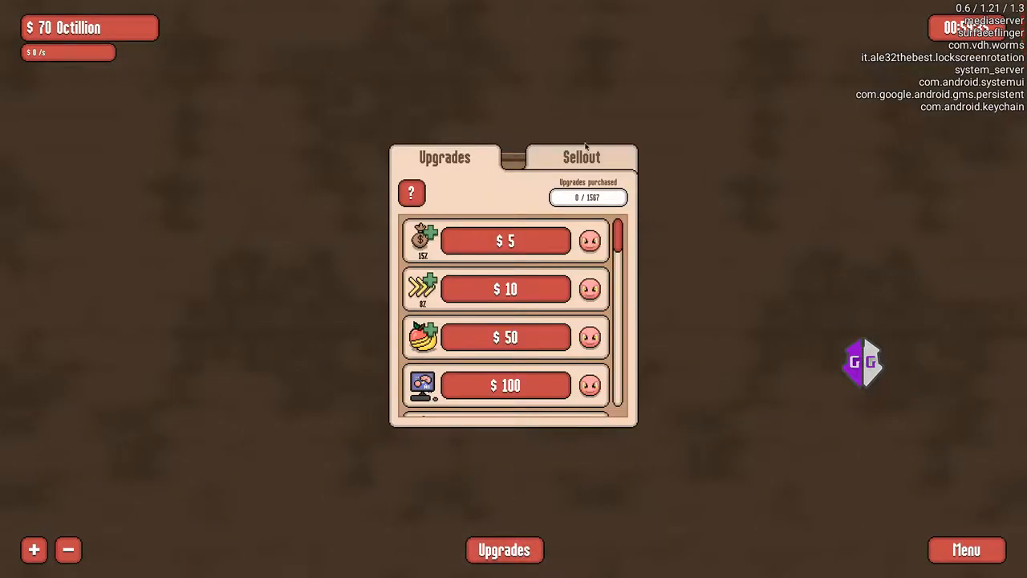
{"action": "mouse_move", "coordinate": [544, 269]}
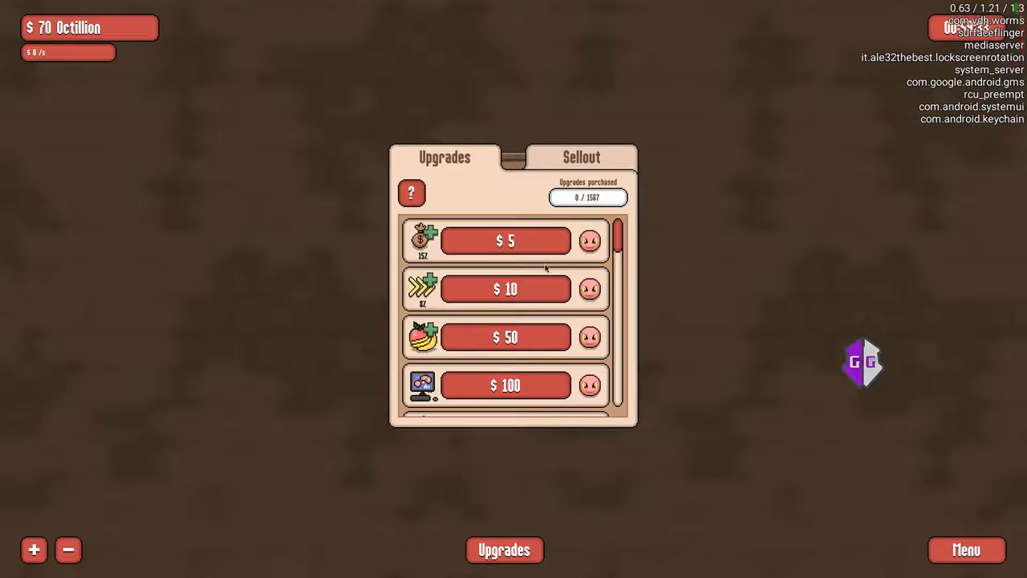
Repeatedly buy the top listed upgrade until 395 upgrades are purchased.
{"action": "left_click", "coordinate": [504, 241]}
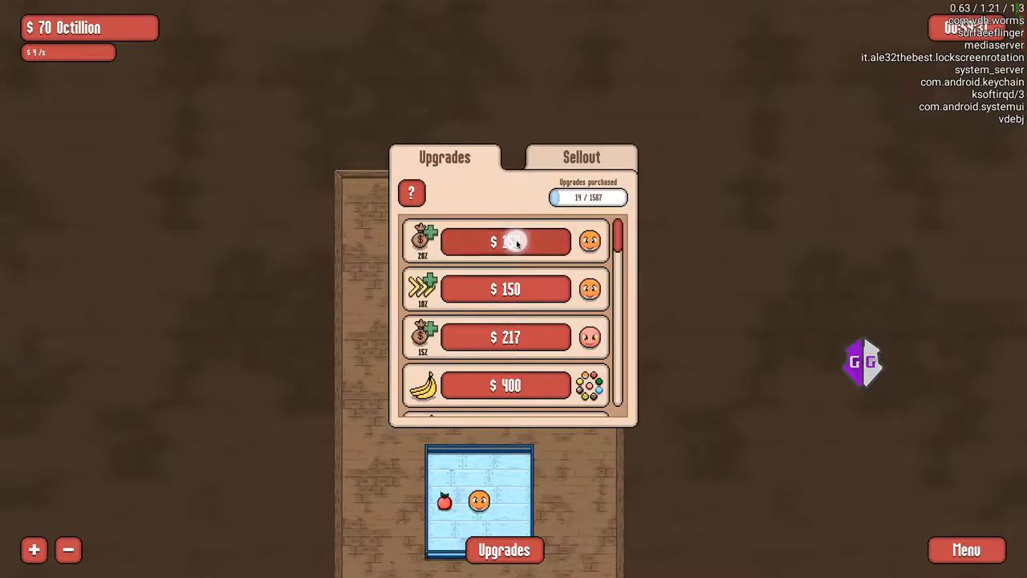
{"action": "left_click", "coordinate": [506, 240]}
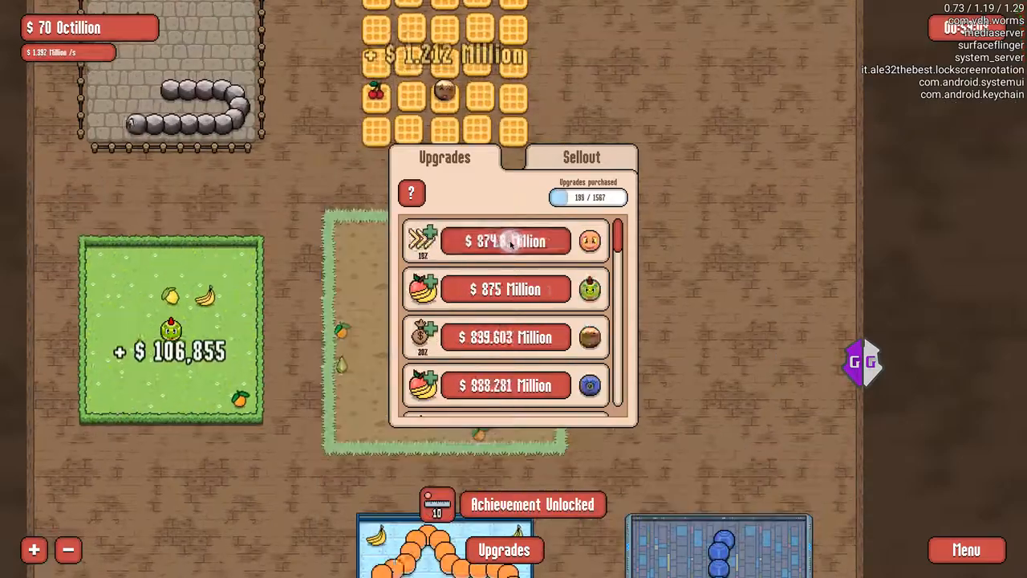
{"action": "left_click", "coordinate": [505, 242]}
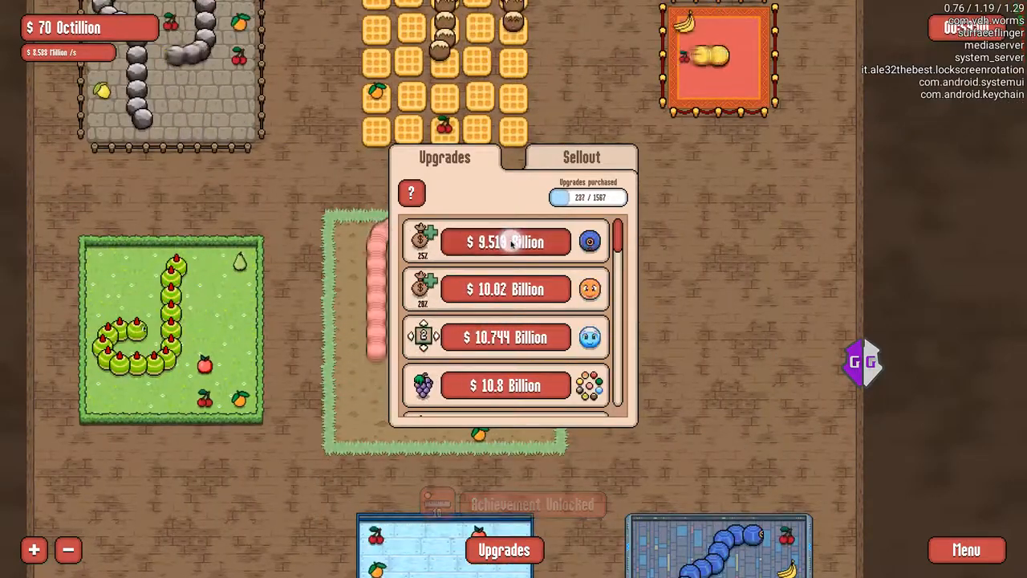
{"action": "left_click", "coordinate": [506, 242]}
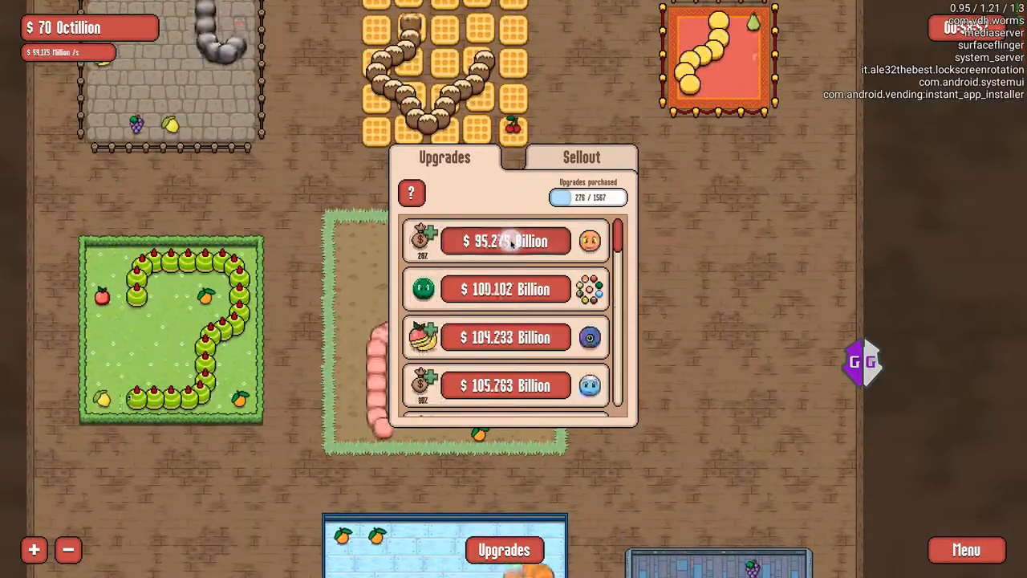
{"action": "left_click", "coordinate": [505, 240]}
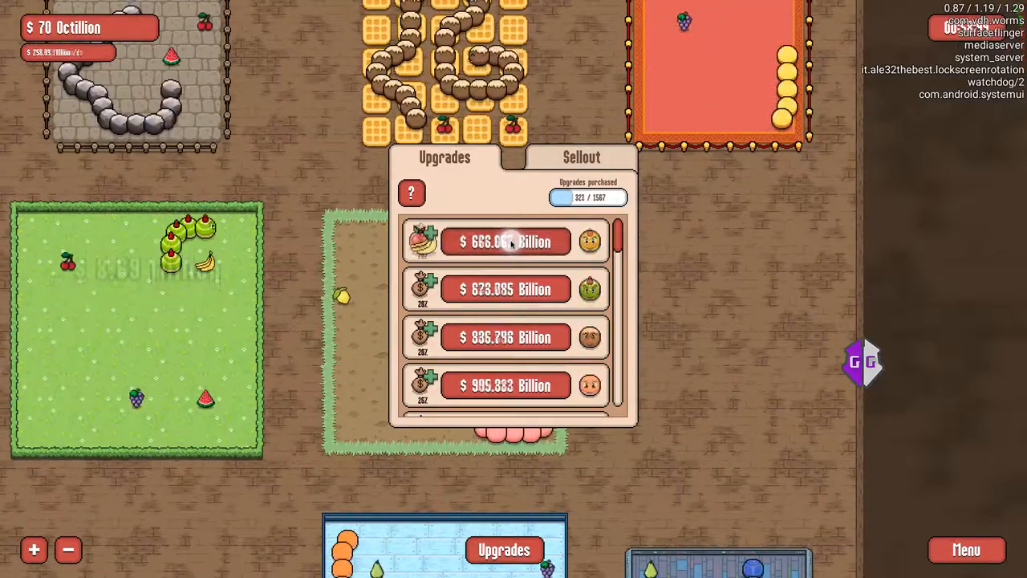
{"action": "left_click", "coordinate": [506, 241]}
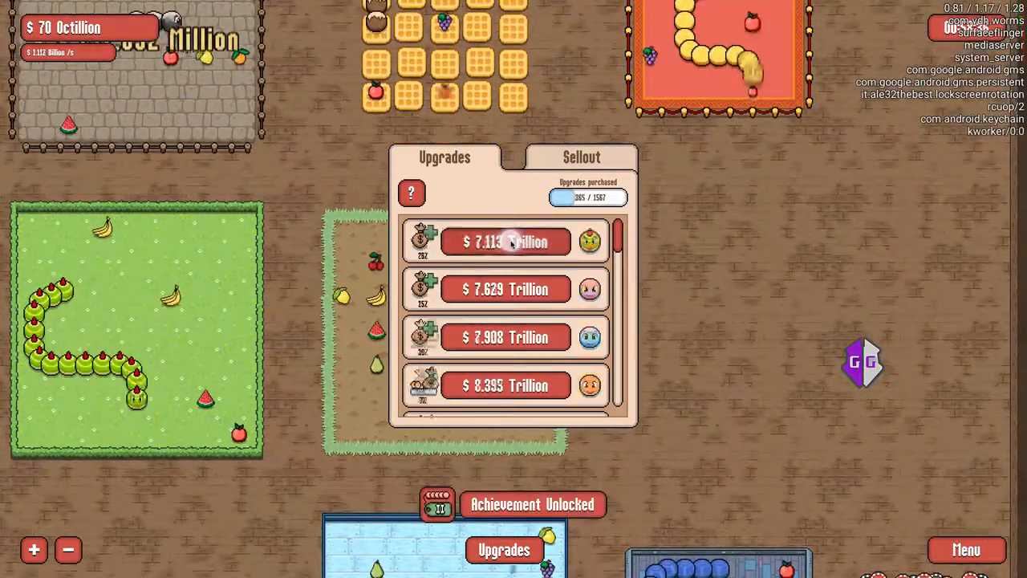
{"action": "left_click", "coordinate": [505, 241]}
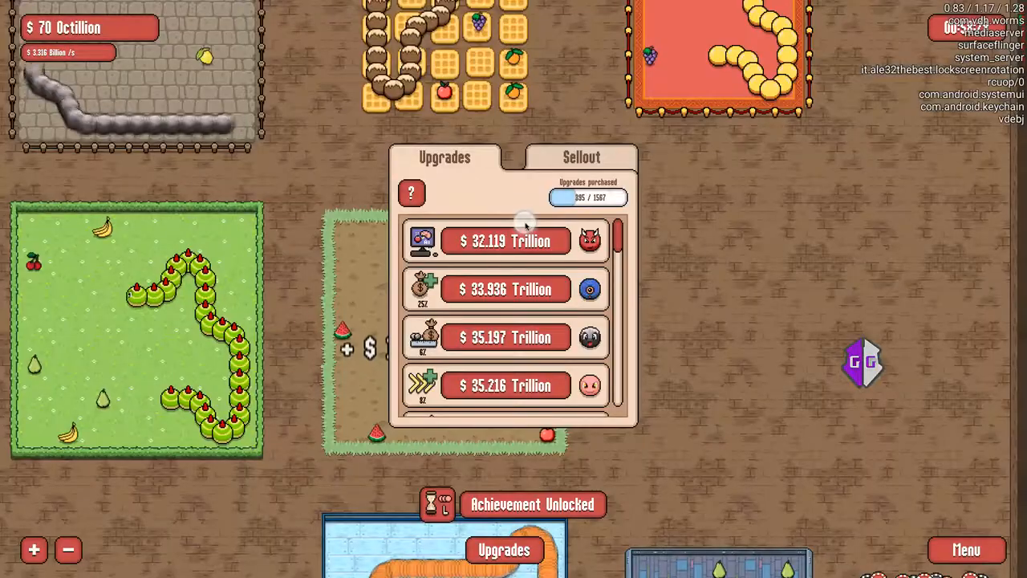